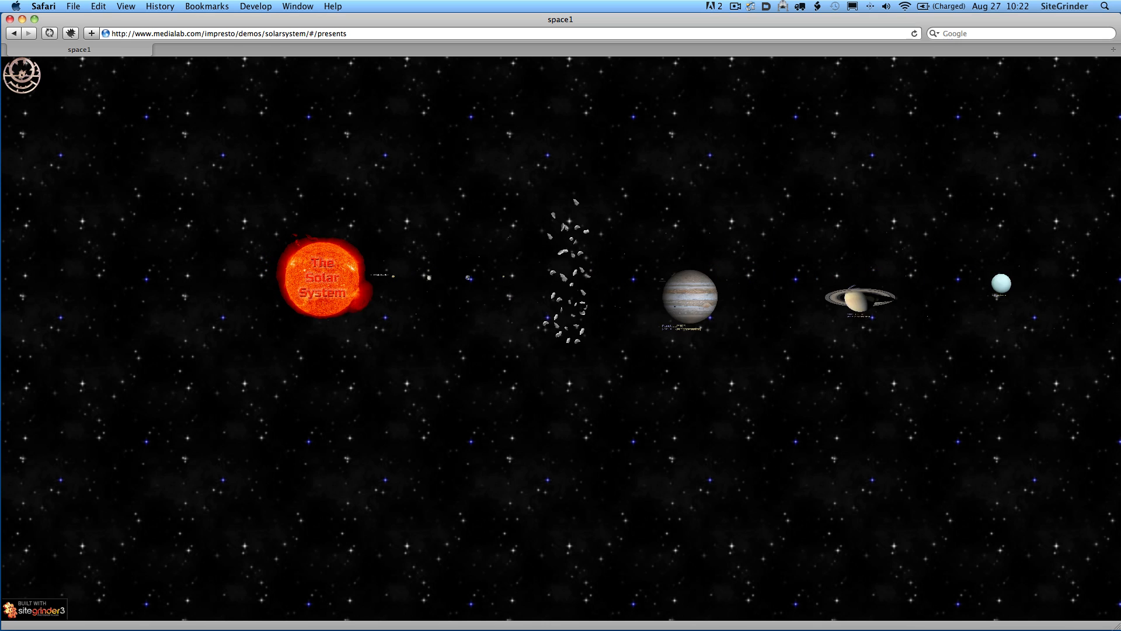
Zoom from the overview into the Sun's 'The Solar System' title, then on toward Venus
{"action": "left_click", "coordinate": [323, 278]}
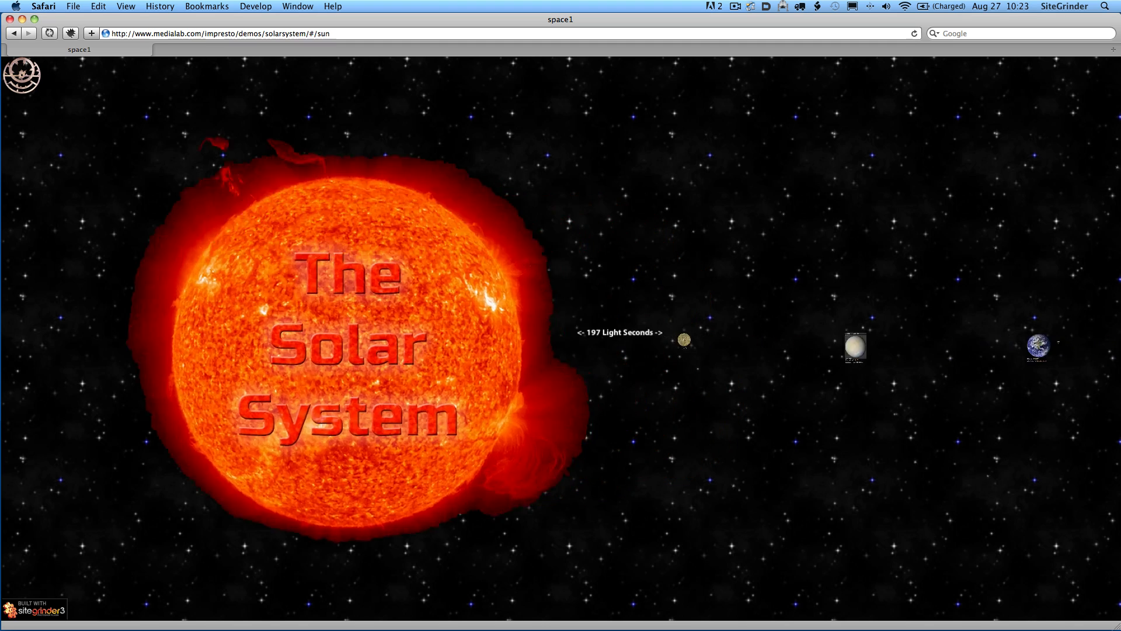
{"action": "left_click", "coordinate": [682, 340]}
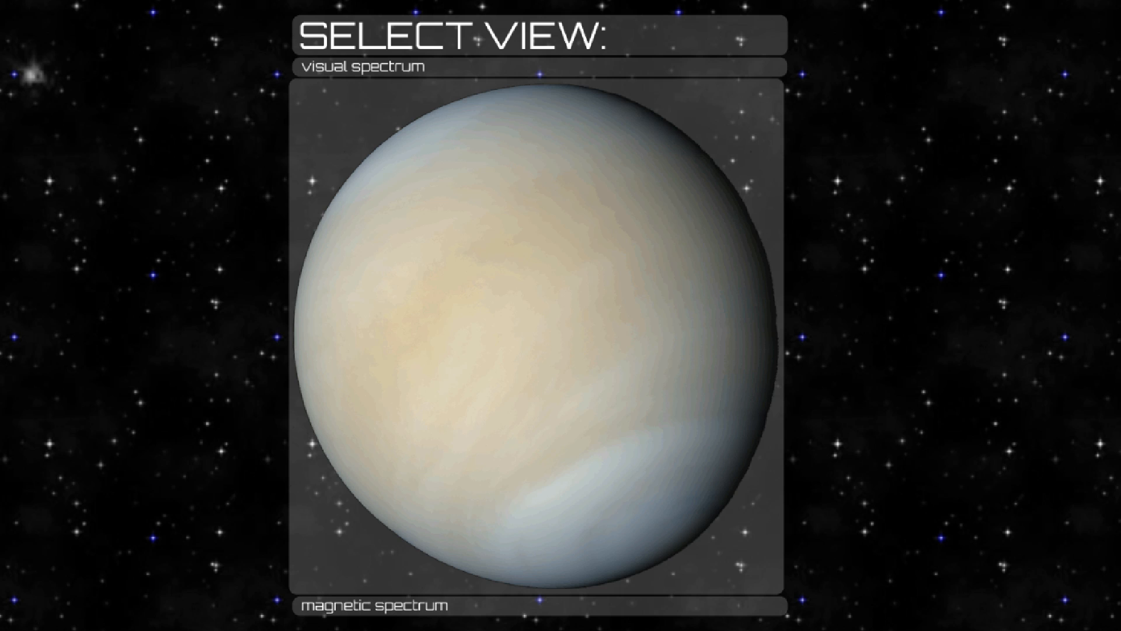
{"action": "mouse_move", "coordinate": [319, 604]}
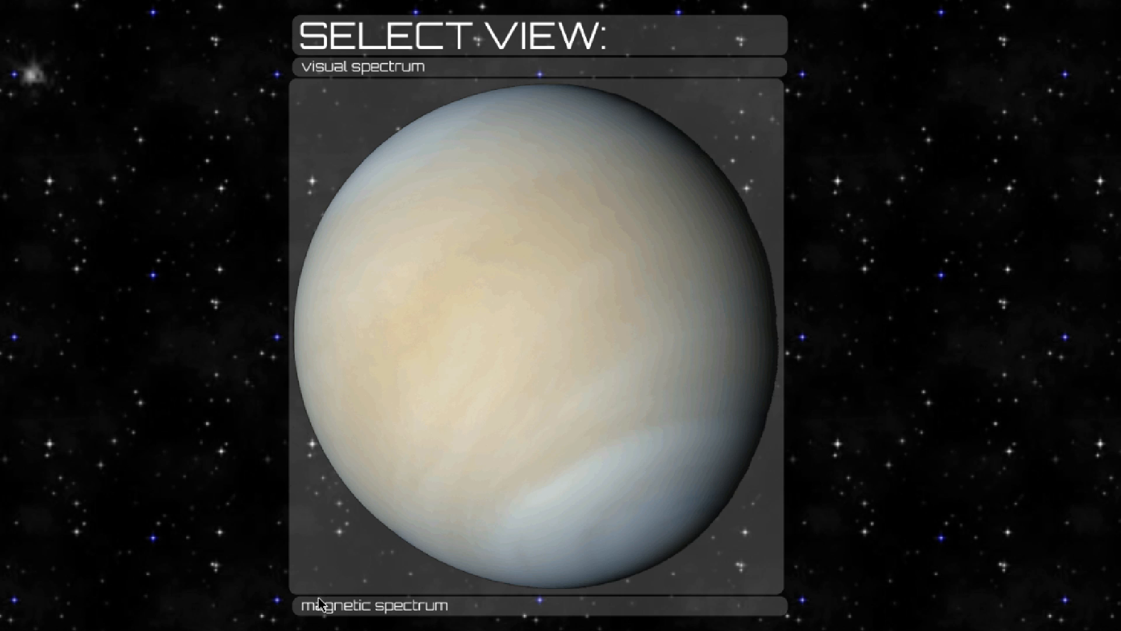
Switch Venus to its magnetic spectrum view and close the Select View panel
{"action": "left_click", "coordinate": [372, 604]}
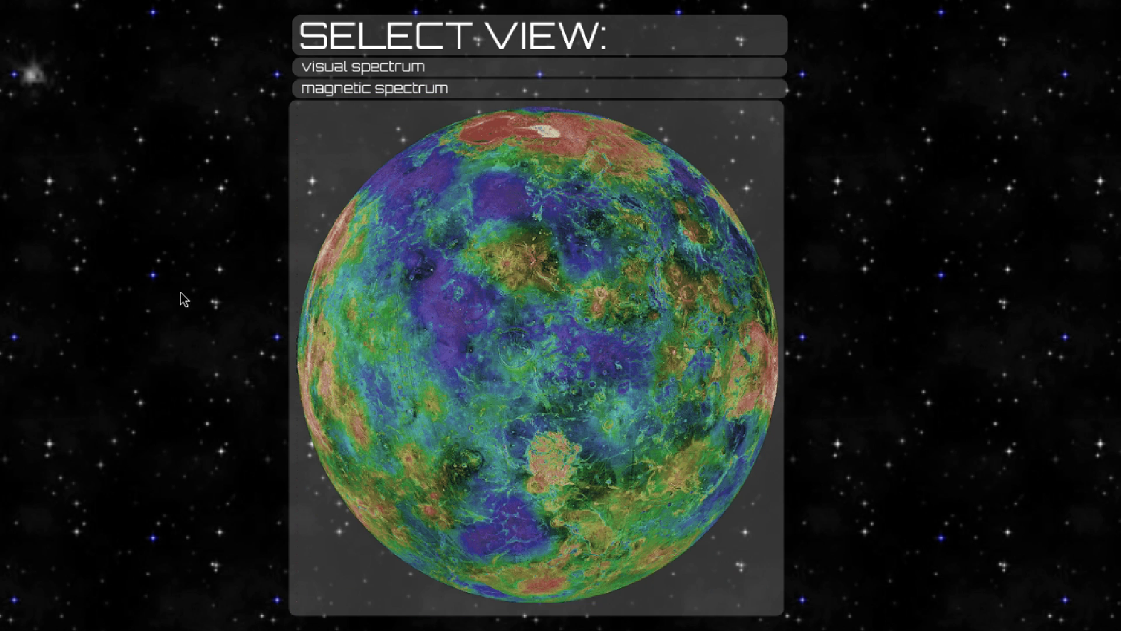
{"action": "mouse_move", "coordinate": [322, 28]}
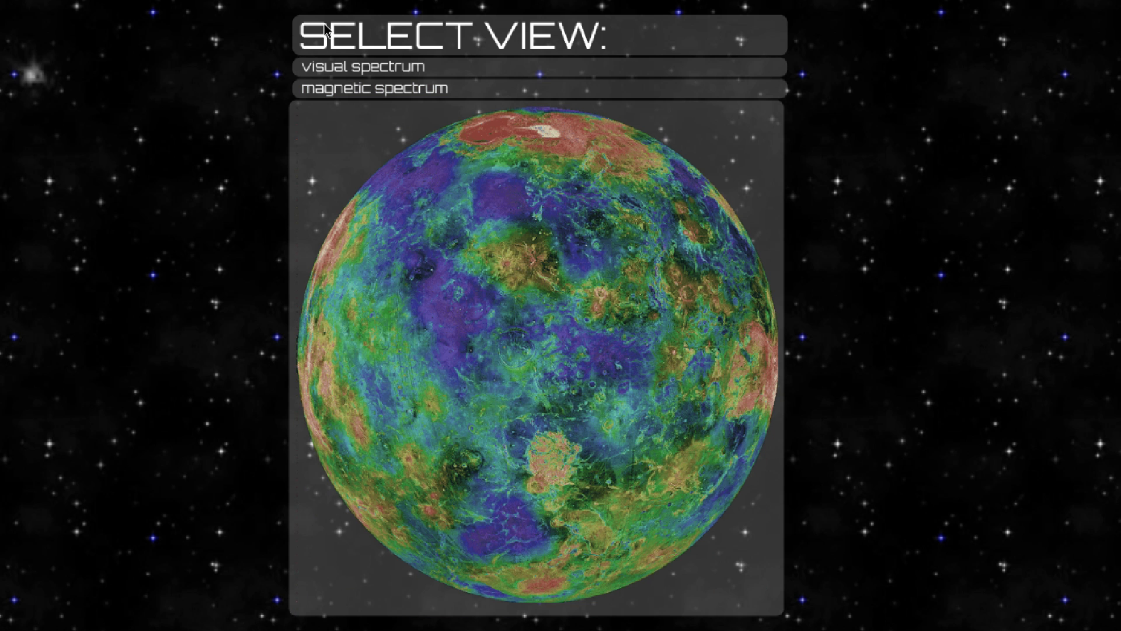
{"action": "left_click", "coordinate": [358, 66]}
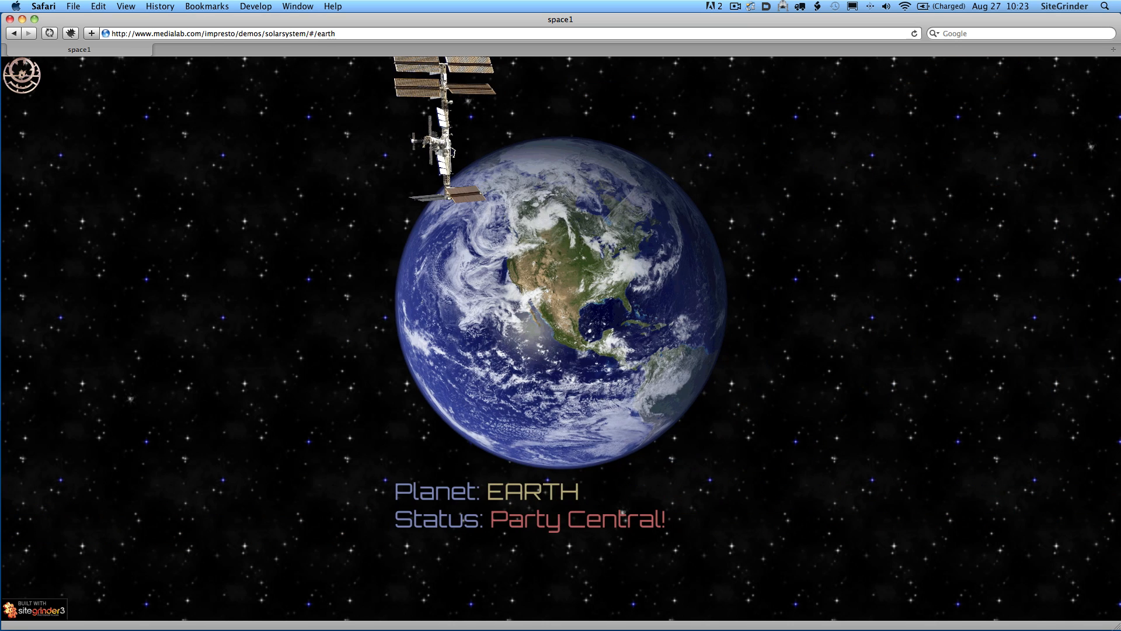
{"action": "mouse_move", "coordinate": [298, 327]}
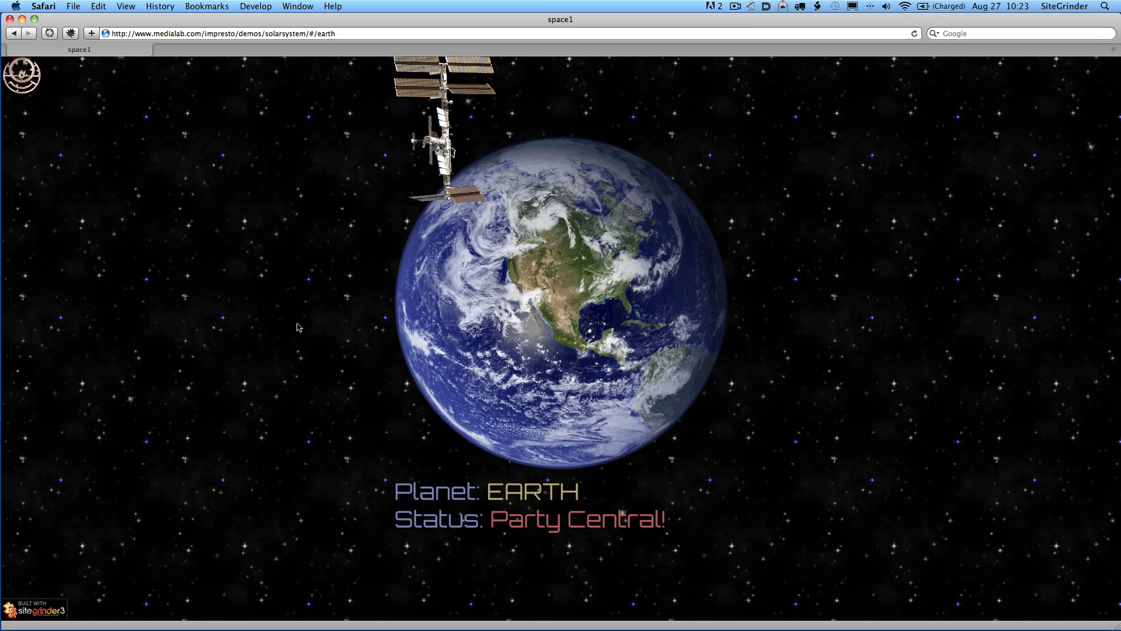
{"action": "mouse_move", "coordinate": [299, 334]}
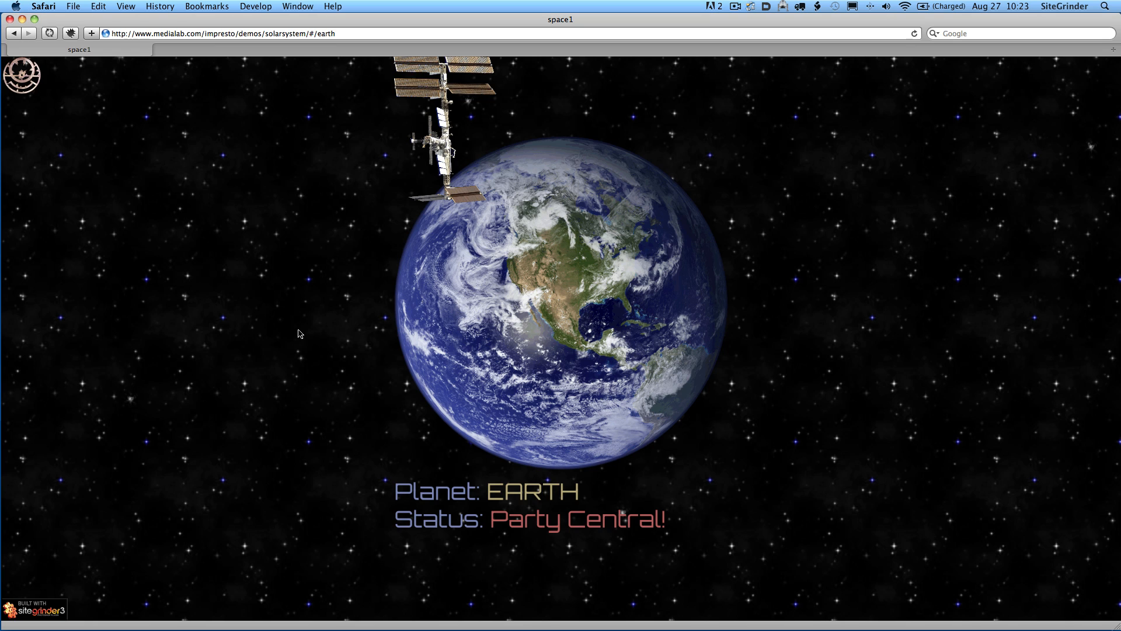
{"action": "mouse_move", "coordinate": [379, 96]}
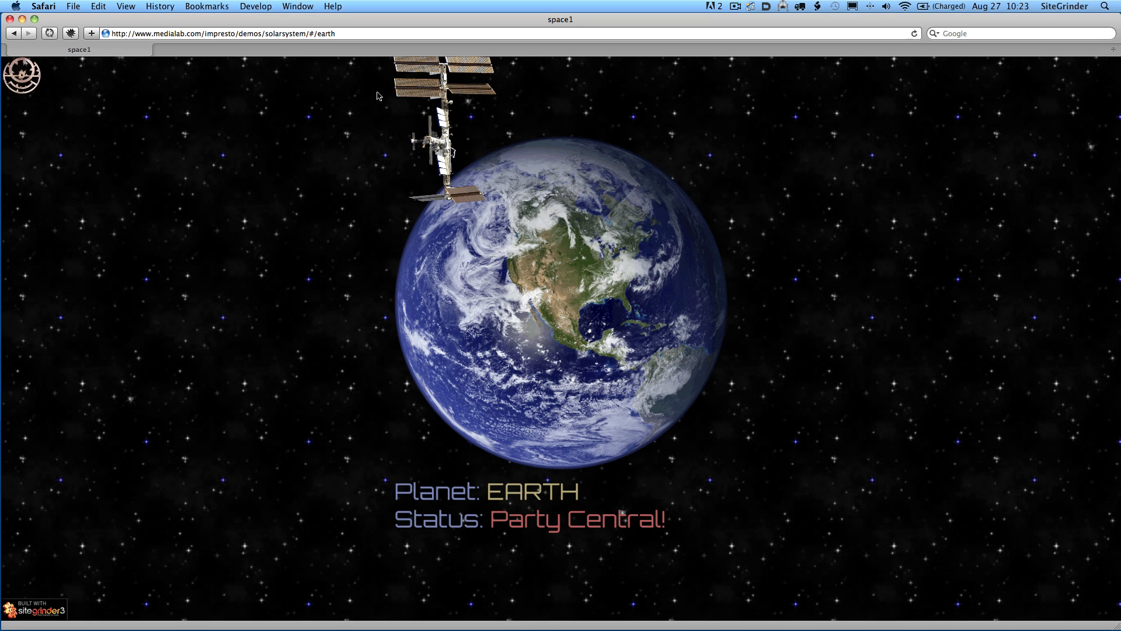
{"action": "mouse_move", "coordinate": [299, 178]}
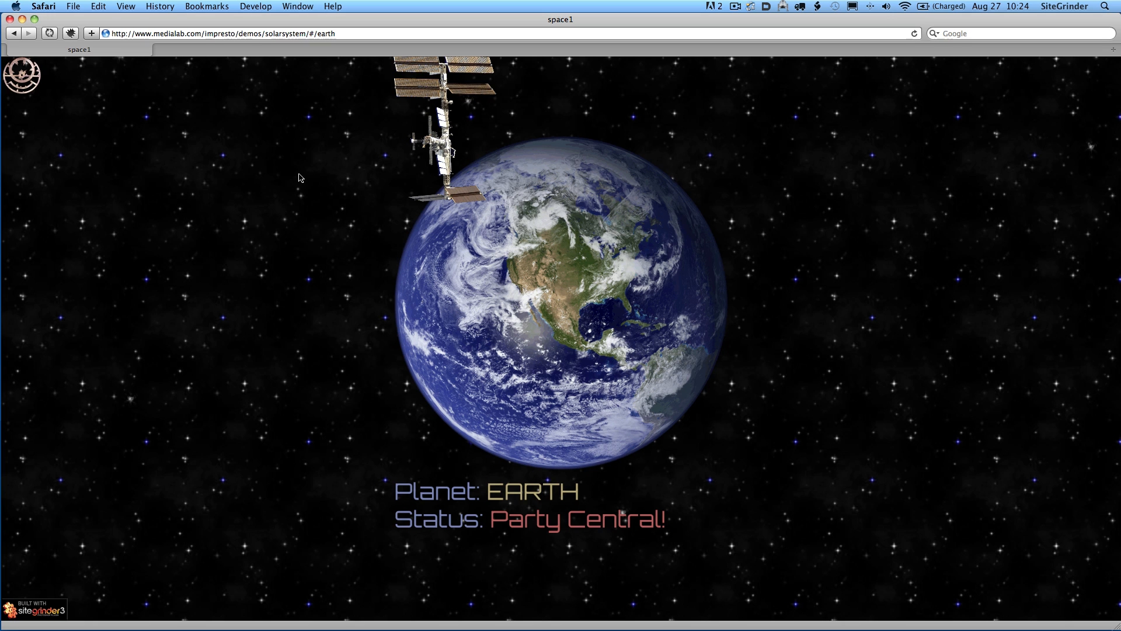
{"action": "mouse_move", "coordinate": [379, 305]}
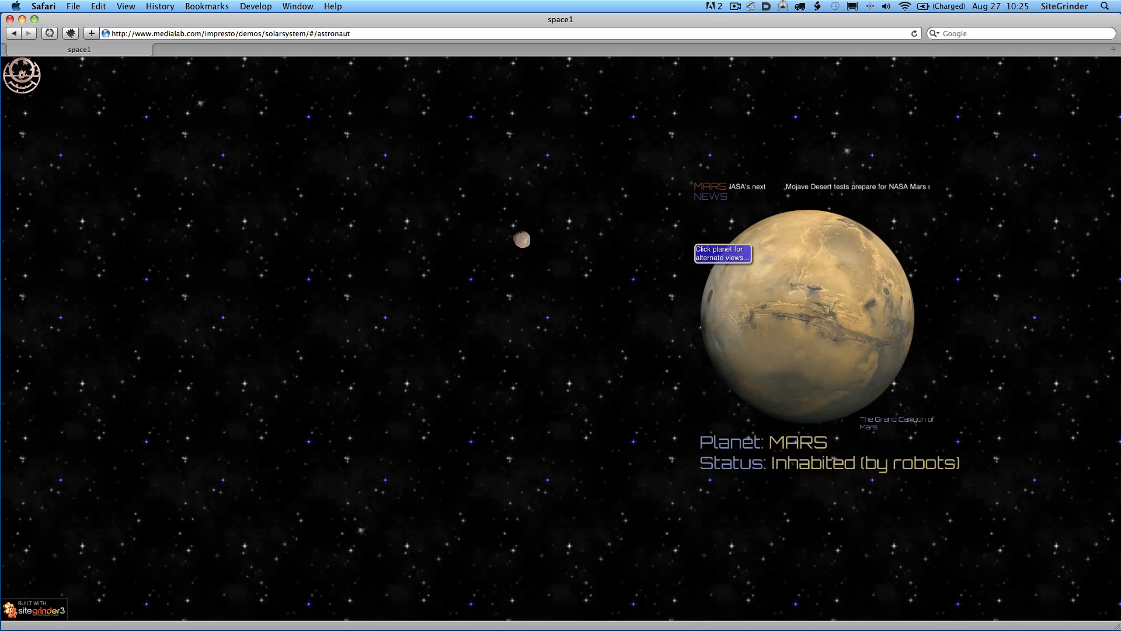
Zoom in on Mars and cycle its Grand Canyon image to the dust-storm view
{"action": "left_click", "coordinate": [815, 314]}
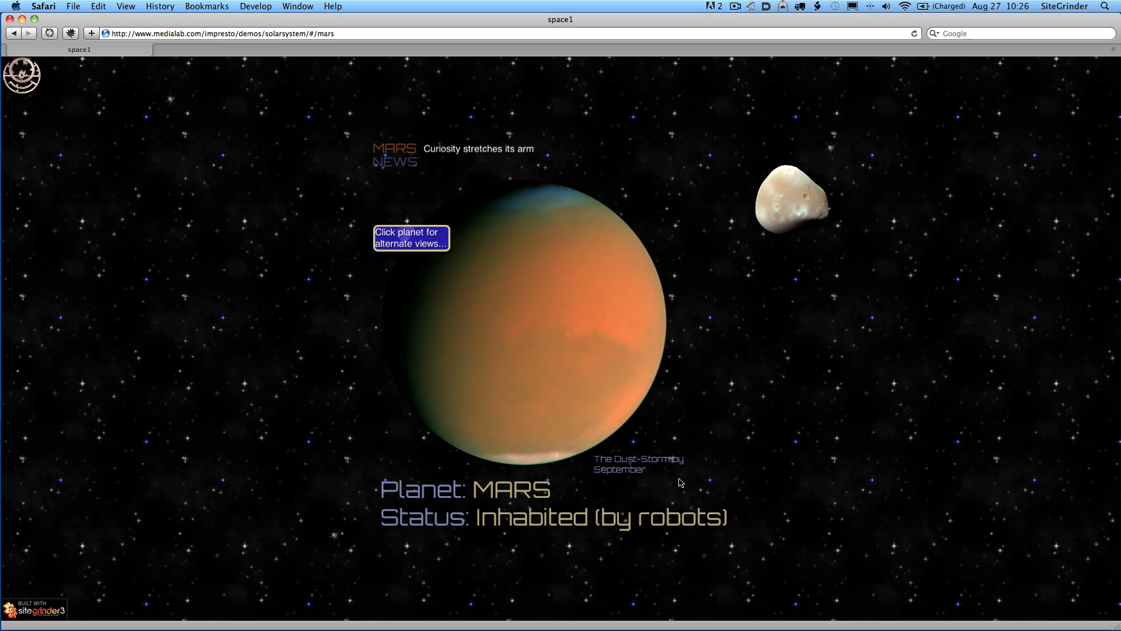
{"action": "left_click", "coordinate": [529, 322]}
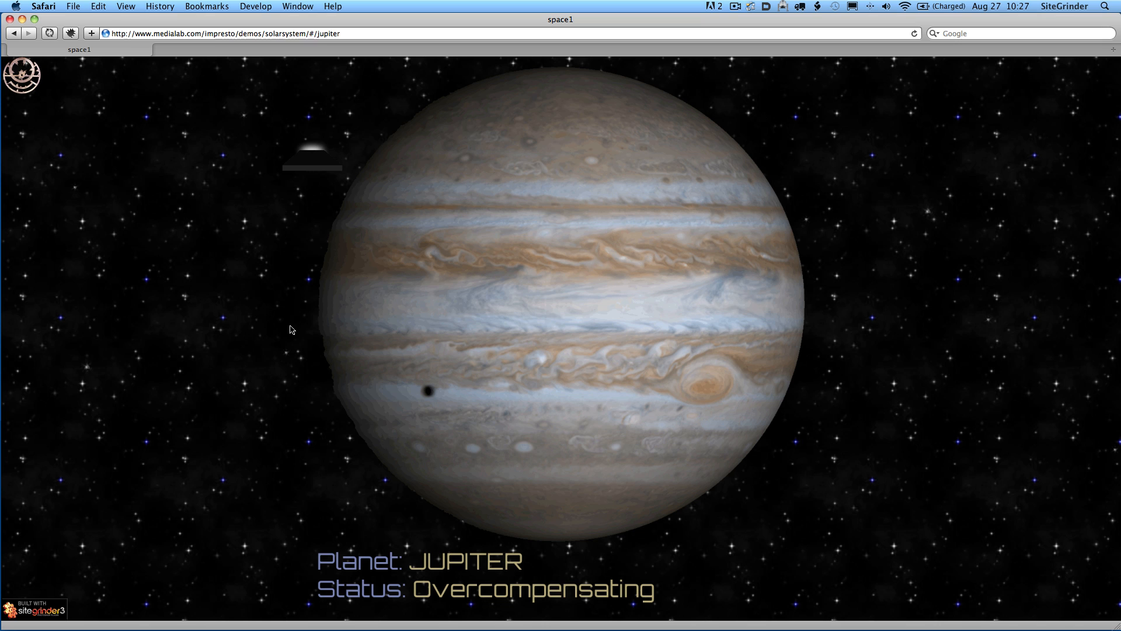
{"action": "mouse_move", "coordinate": [128, 303]}
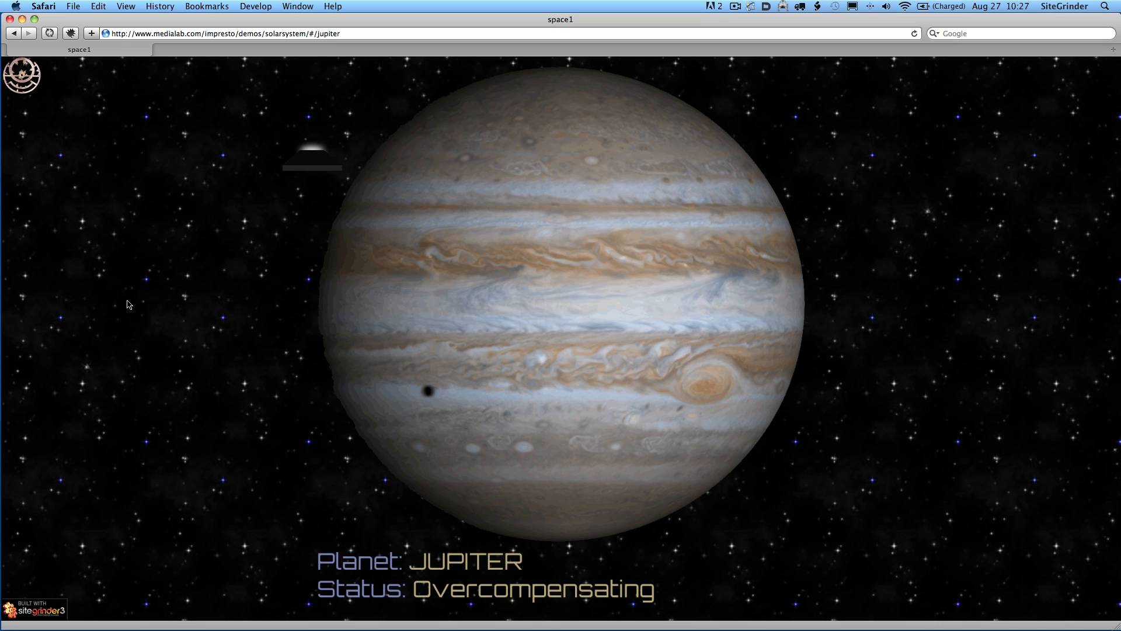
{"action": "mouse_move", "coordinate": [93, 273]}
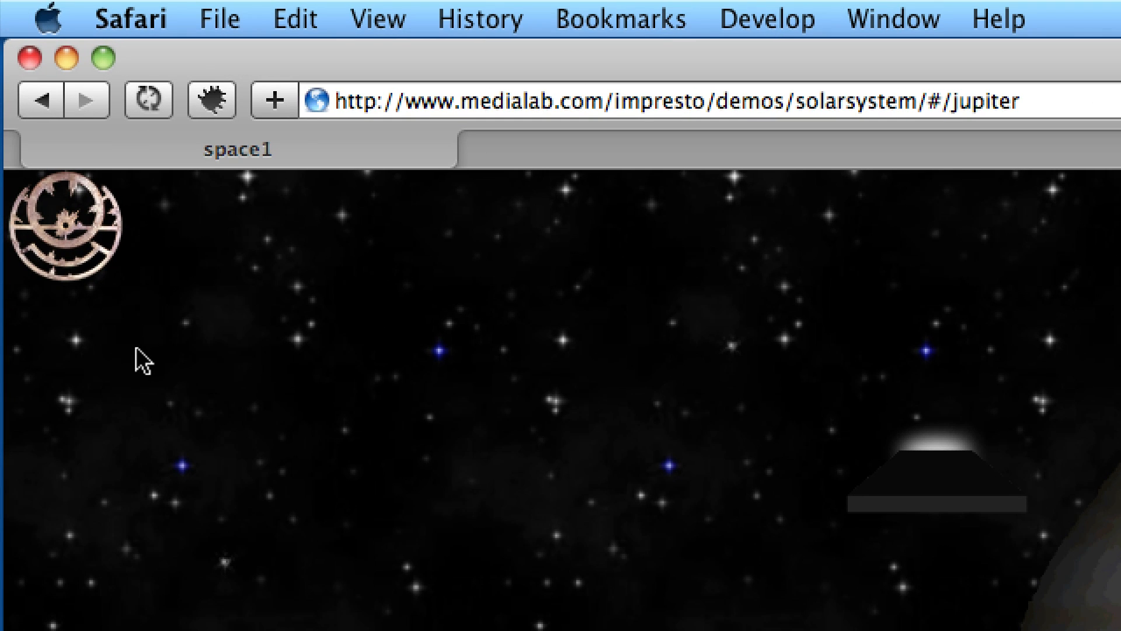
{"action": "mouse_move", "coordinate": [98, 348]}
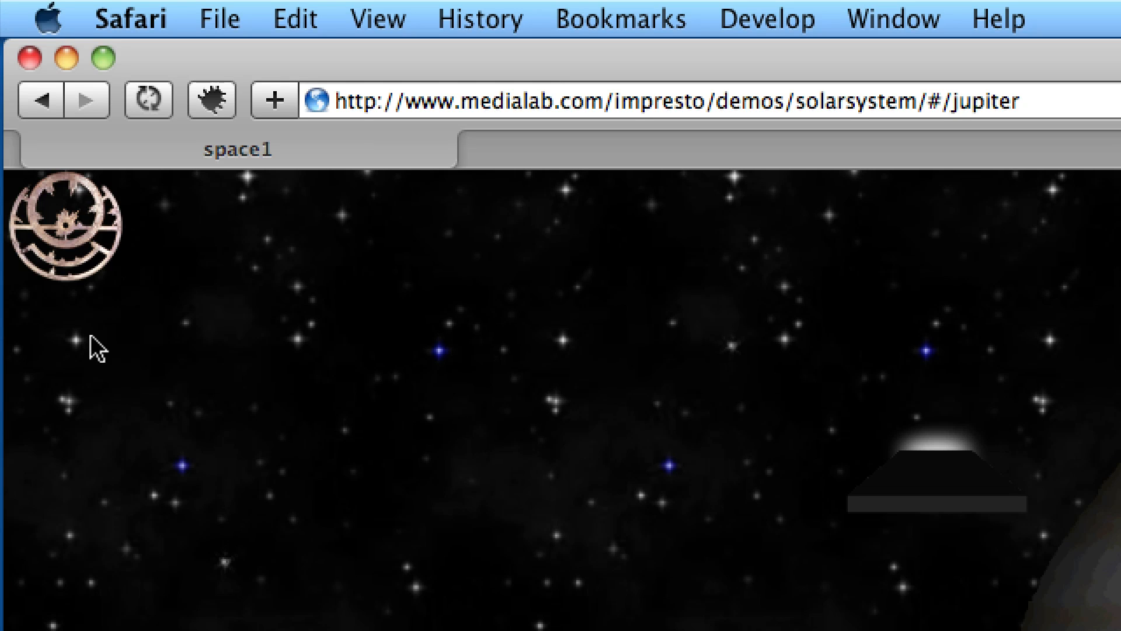
Open the planet thumbnail strip, Sun to Pluto, over the Jupiter slide
{"action": "left_click", "coordinate": [64, 225]}
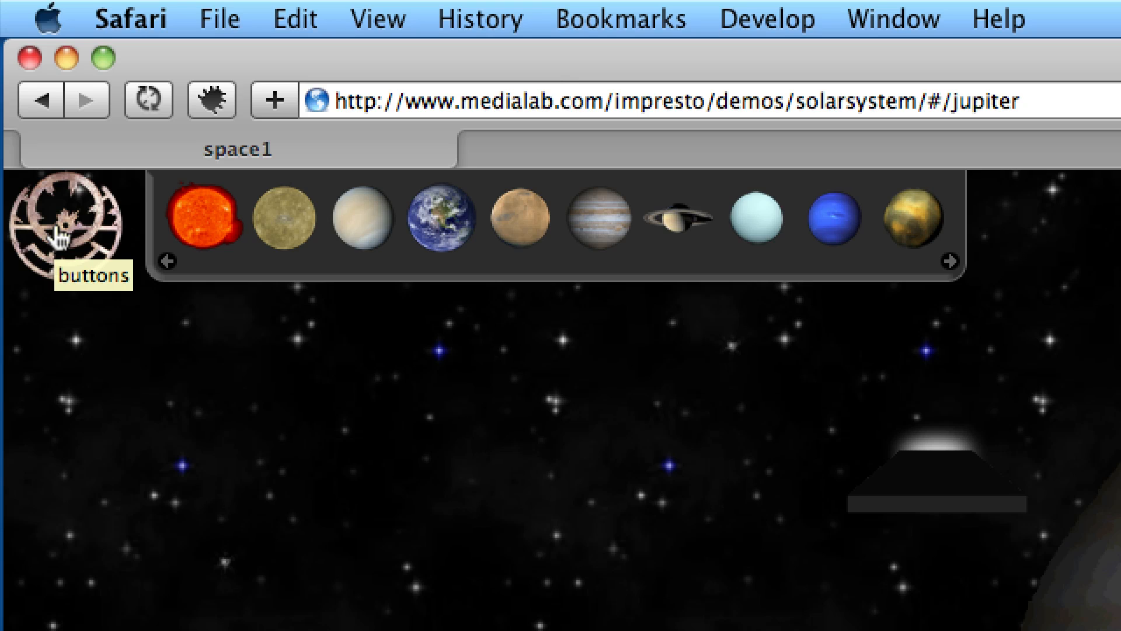
{"action": "mouse_move", "coordinate": [286, 218]}
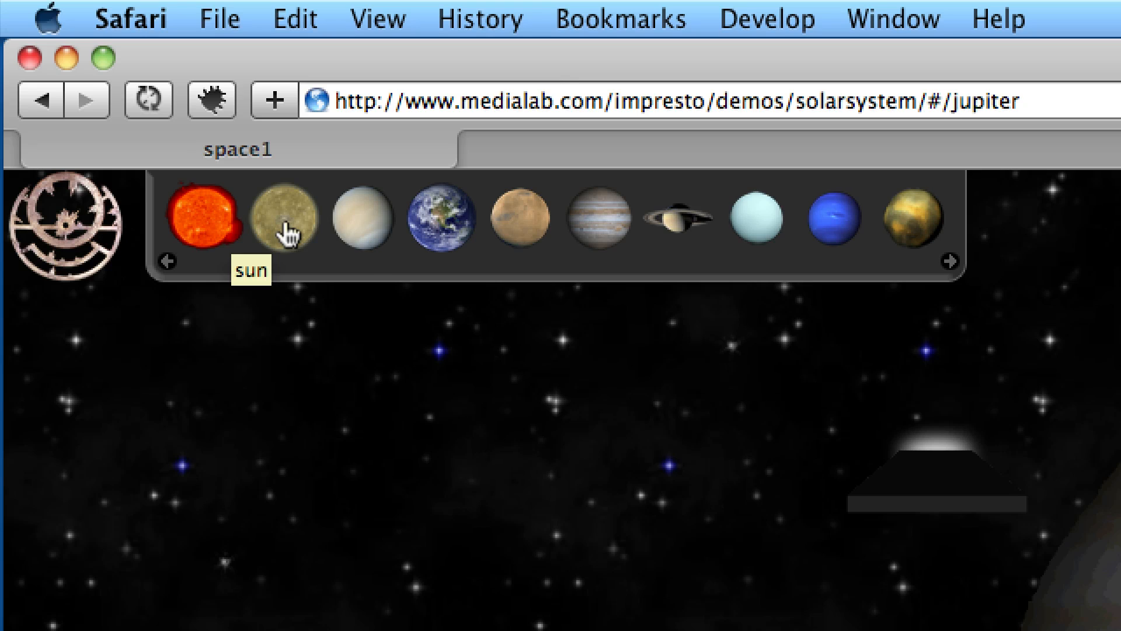
{"action": "mouse_move", "coordinate": [368, 222]}
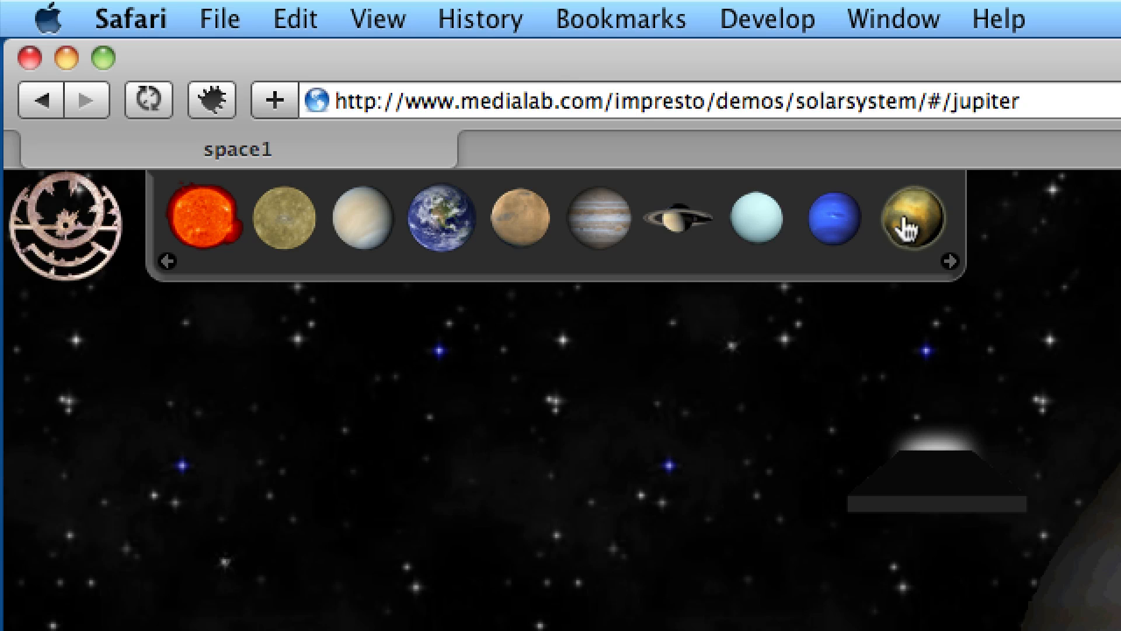
{"action": "mouse_move", "coordinate": [651, 229]}
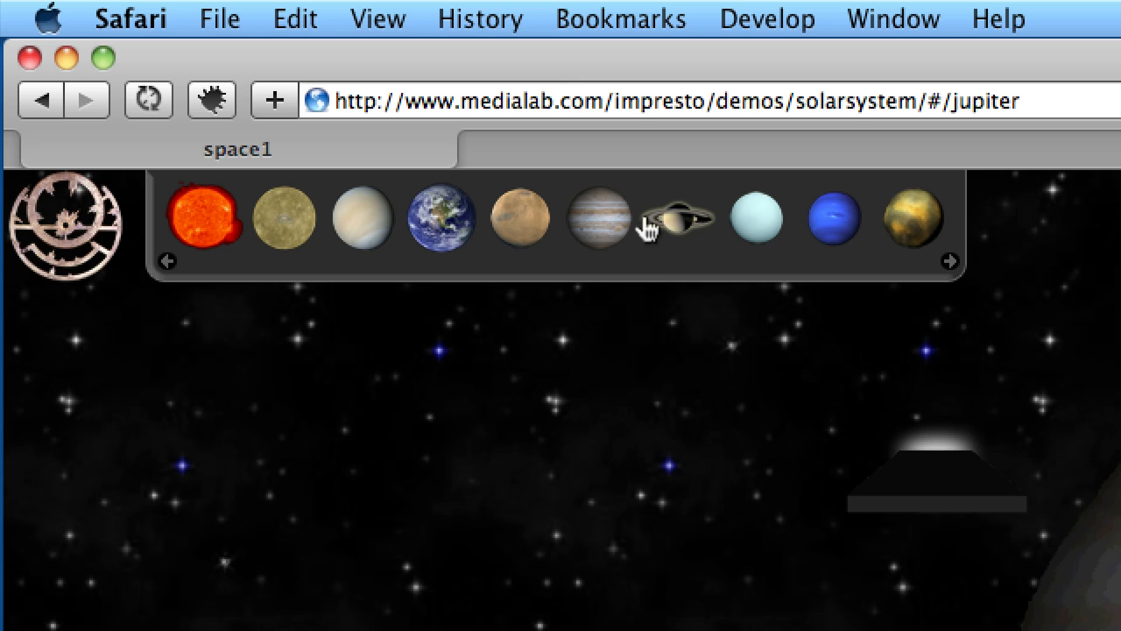
{"action": "mouse_move", "coordinate": [599, 217]}
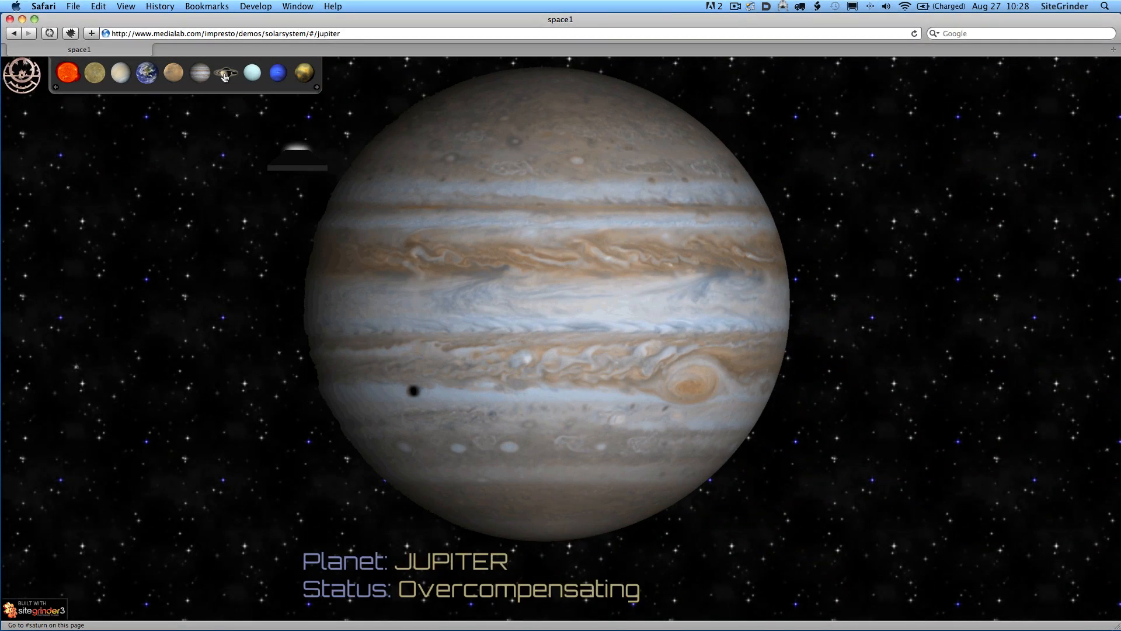
Advance through the Saturn and Uranus slides to the Neil Armstrong tweet slide
{"action": "left_click", "coordinate": [225, 73]}
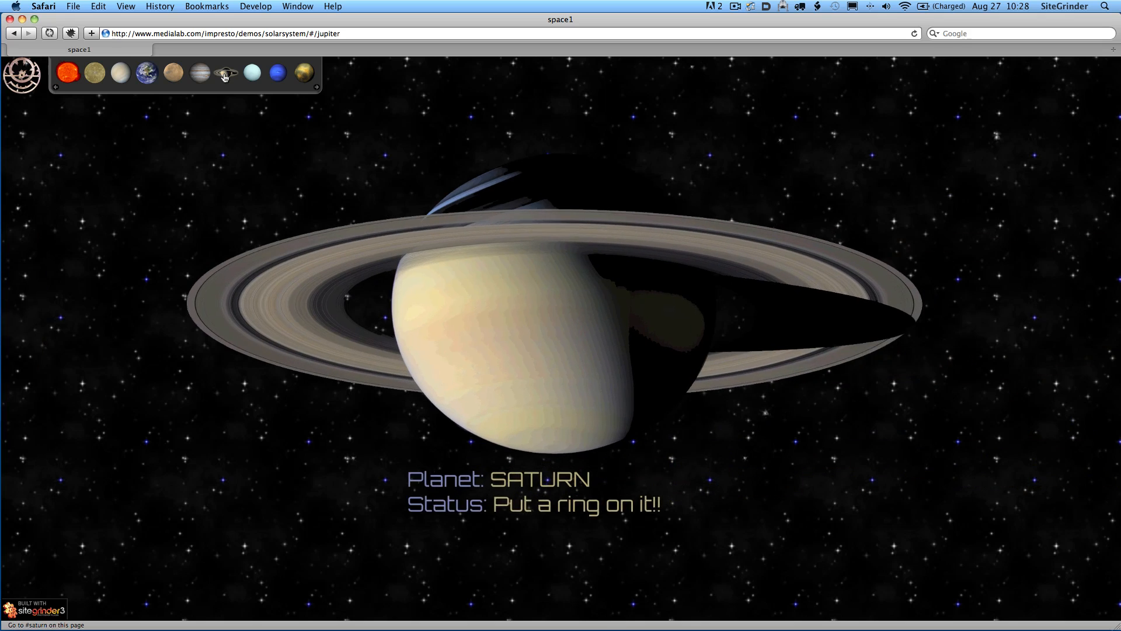
{"action": "left_click", "coordinate": [226, 73]}
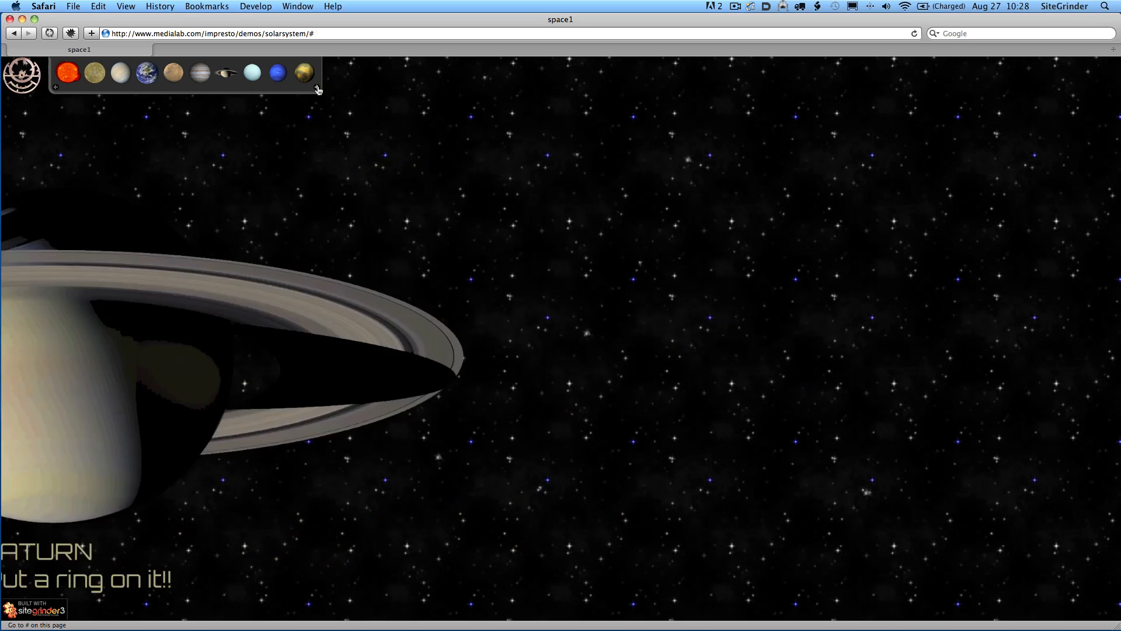
{"action": "left_click", "coordinate": [252, 73]}
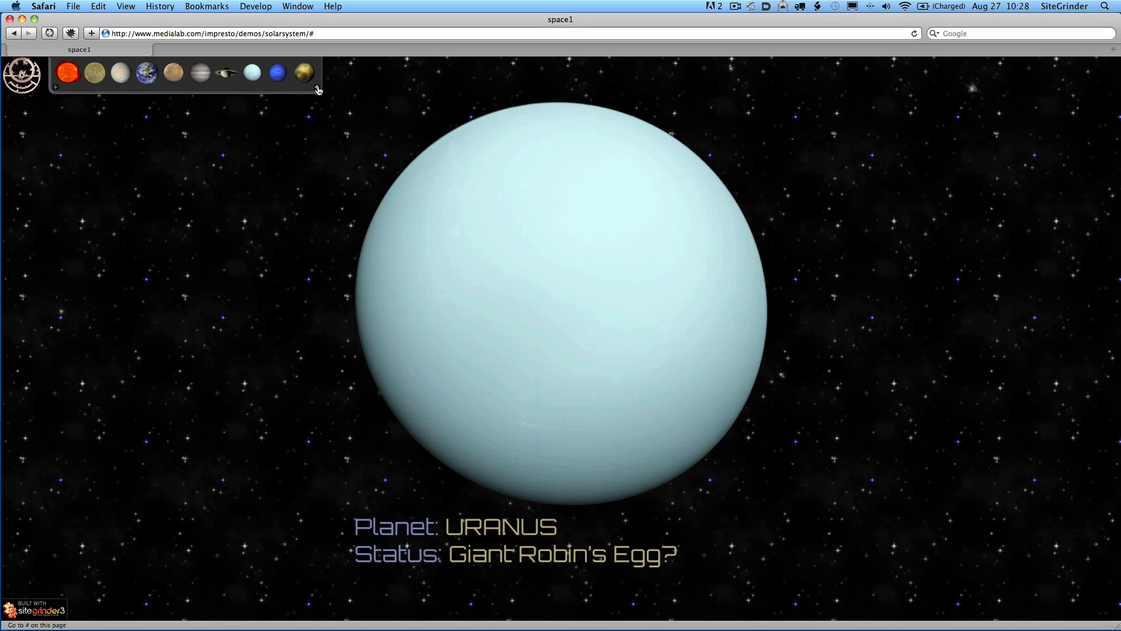
{"action": "left_click", "coordinate": [252, 72]}
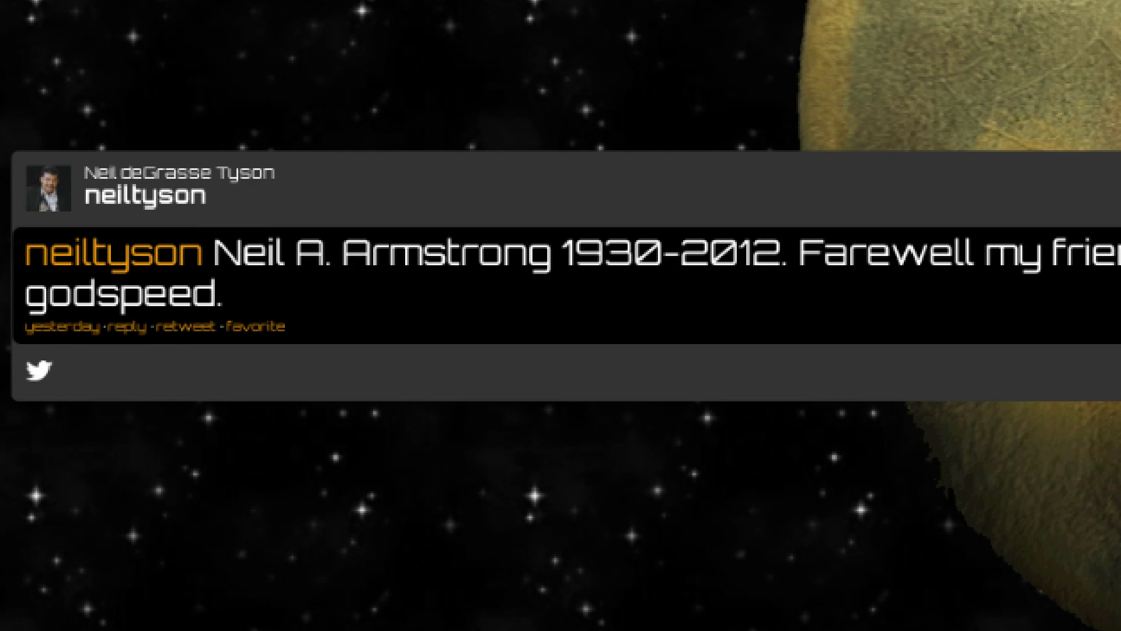
{"action": "mouse_move", "coordinate": [456, 608]}
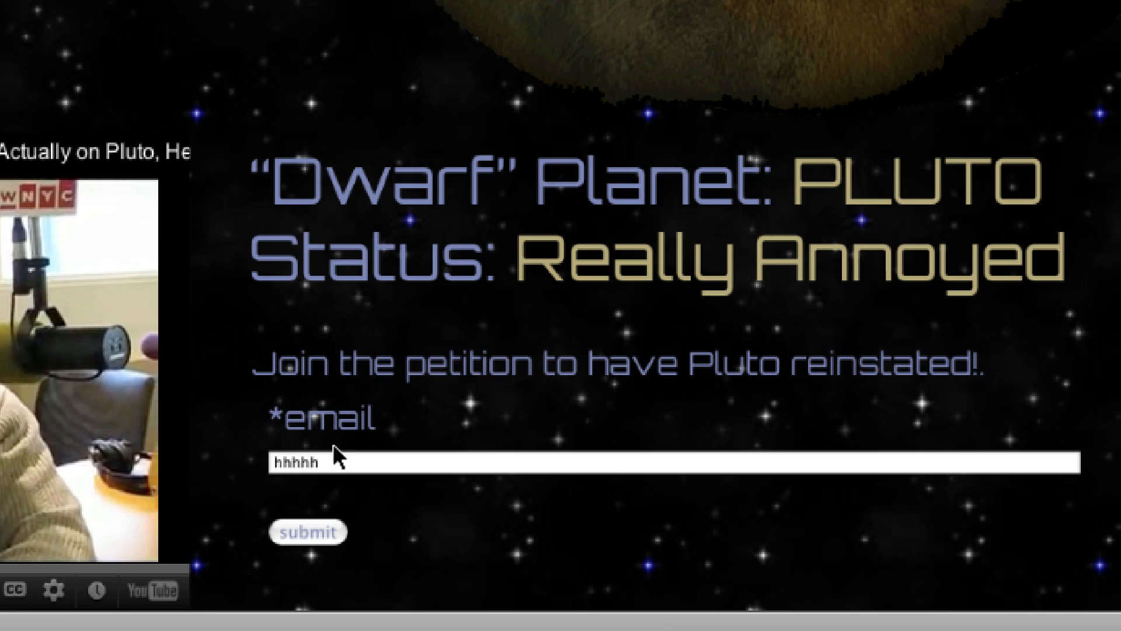
Clear the stray text from the Pluto petition email field
{"action": "key", "text": "BackSpace"}
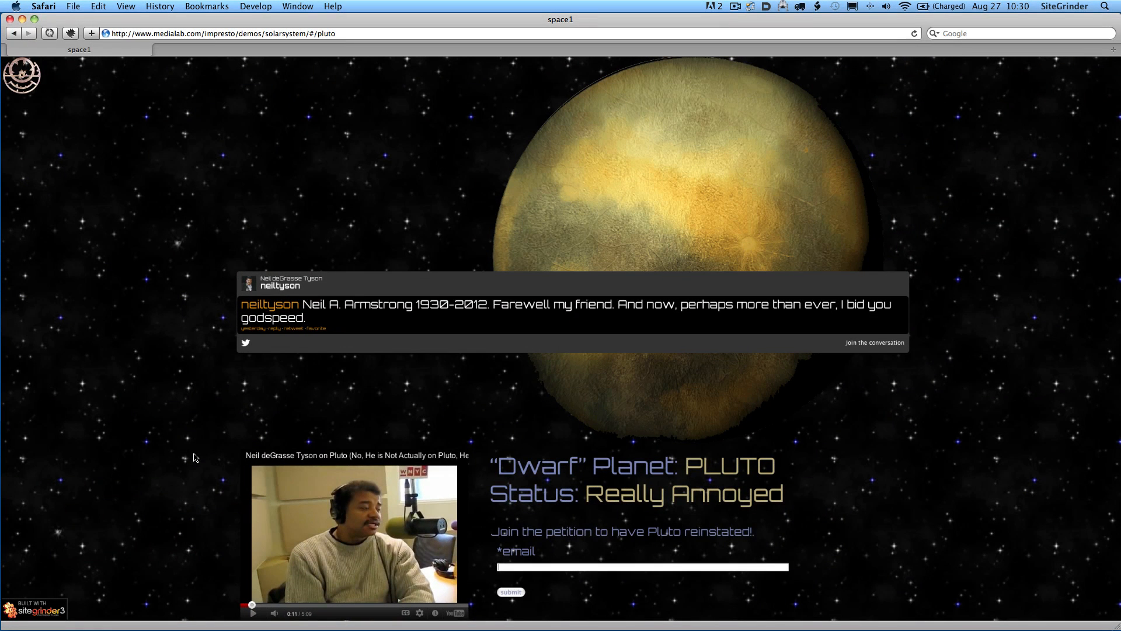
{"action": "mouse_move", "coordinate": [318, 443]}
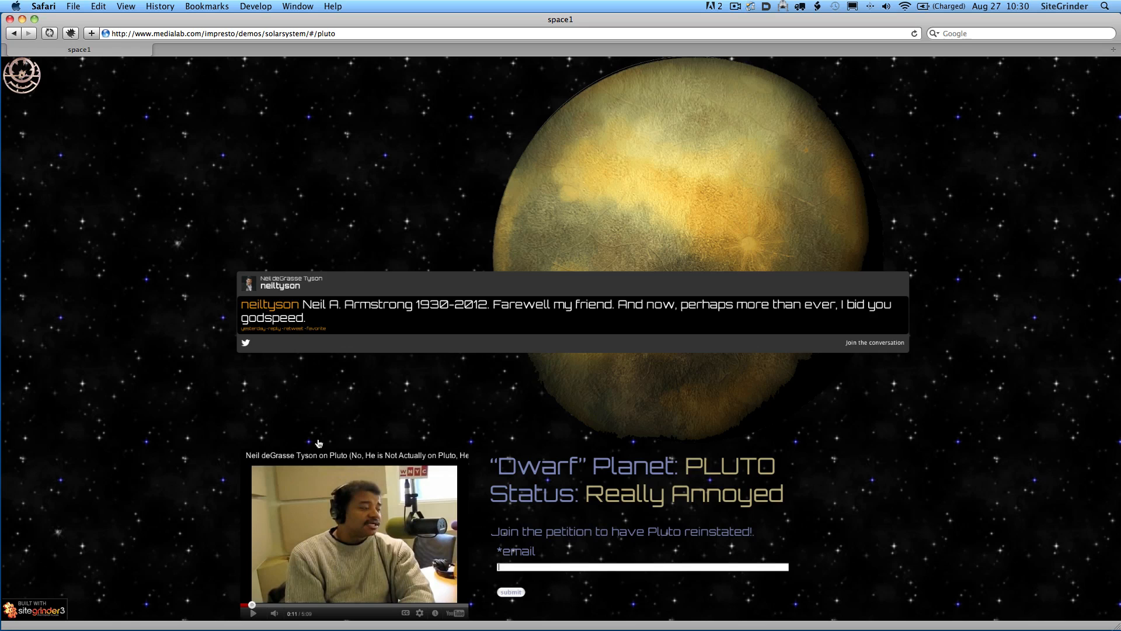
{"action": "mouse_move", "coordinate": [694, 205]}
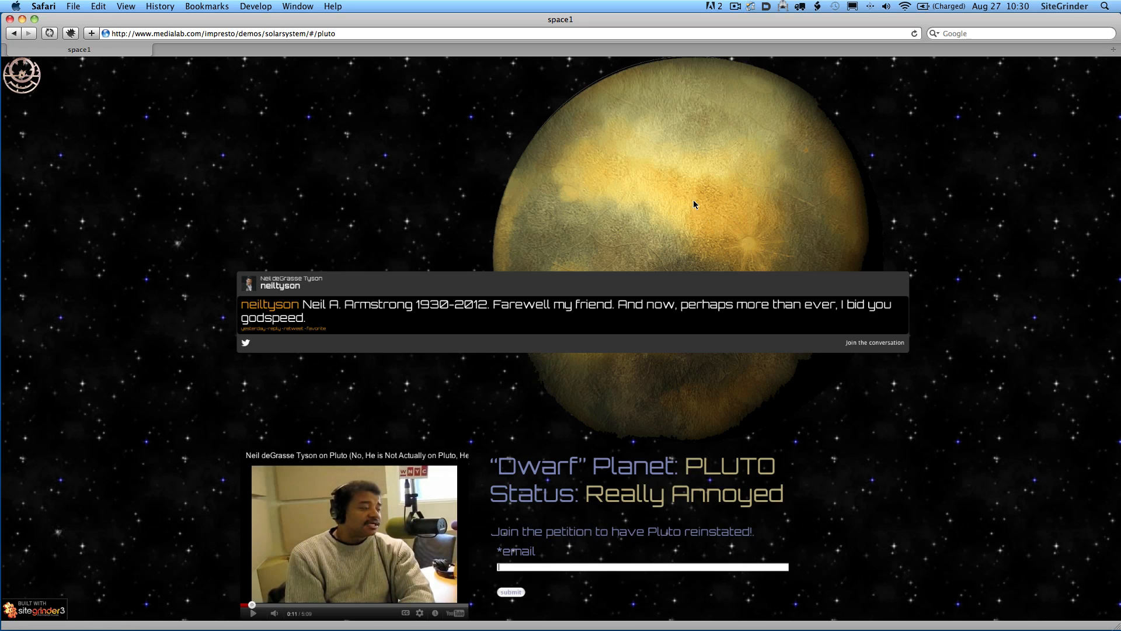
{"action": "mouse_move", "coordinate": [42, 316]}
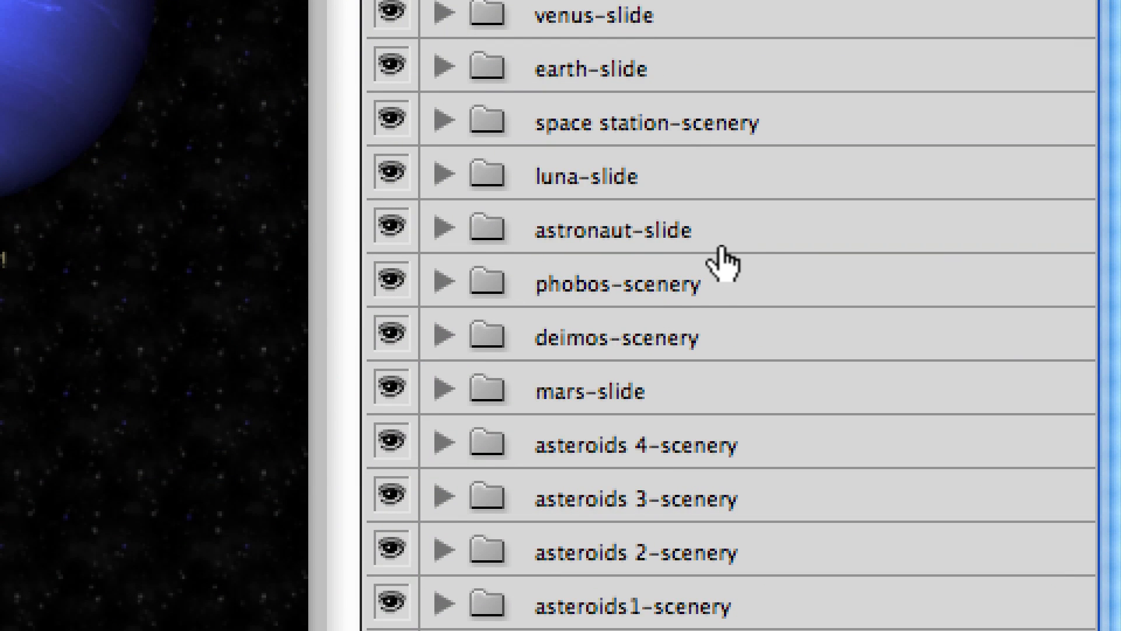
Expand the phobos-scenery and venus-slide layer groups and zoom into the Venus artwork
{"action": "left_click", "coordinate": [444, 227]}
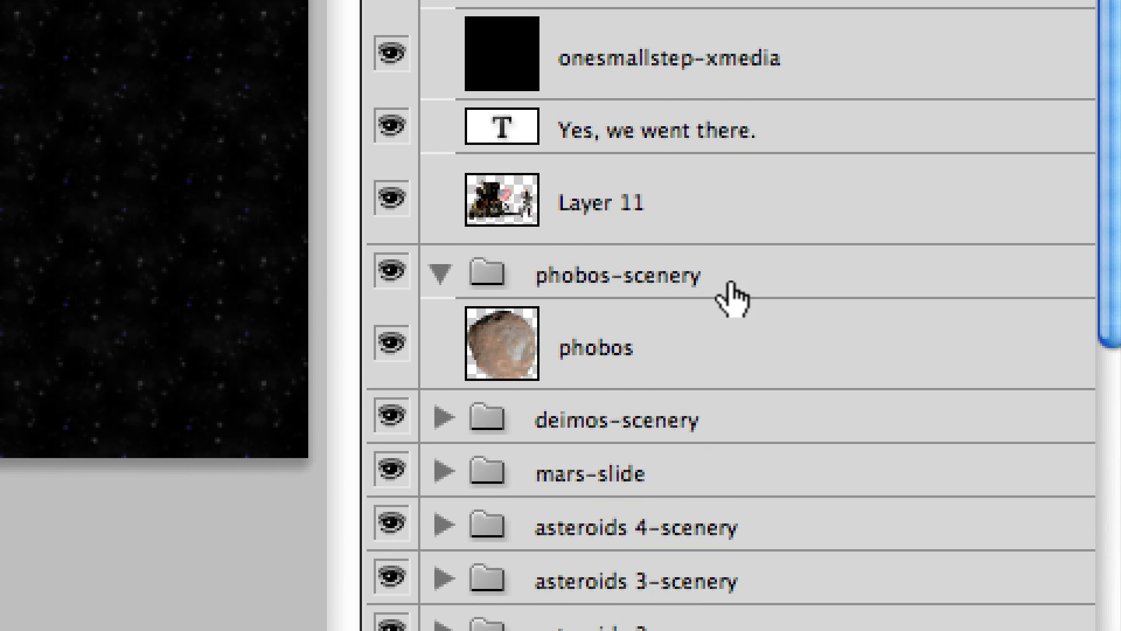
{"action": "mouse_move", "coordinate": [783, 290]}
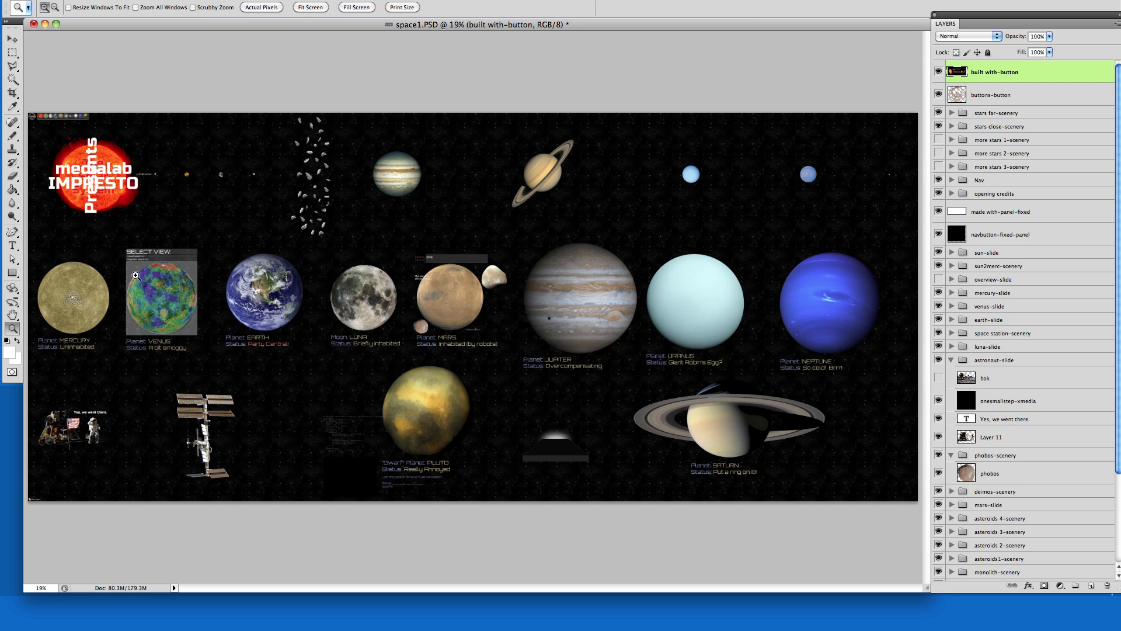
{"action": "left_click", "coordinate": [163, 293]}
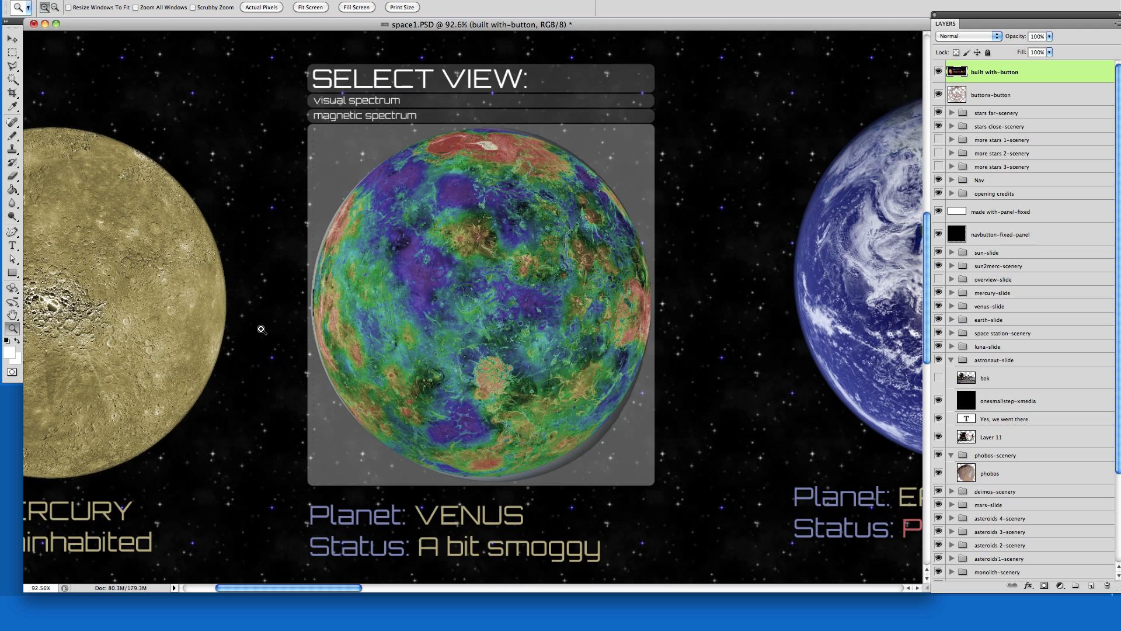
{"action": "left_click", "coordinate": [13, 245]}
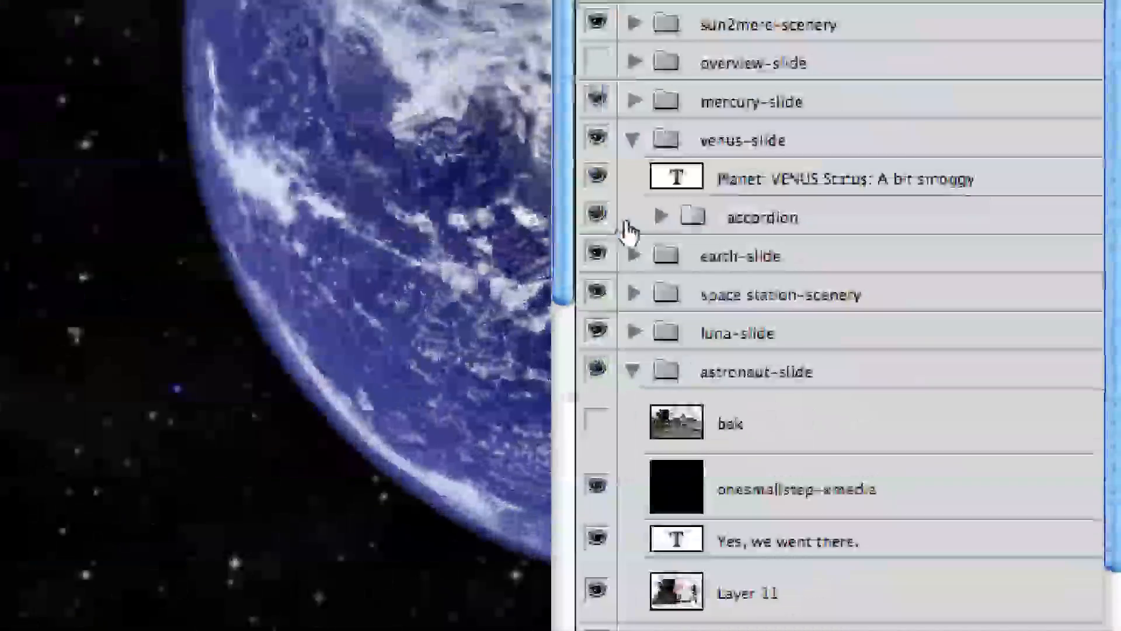
{"action": "left_click", "coordinate": [662, 217]}
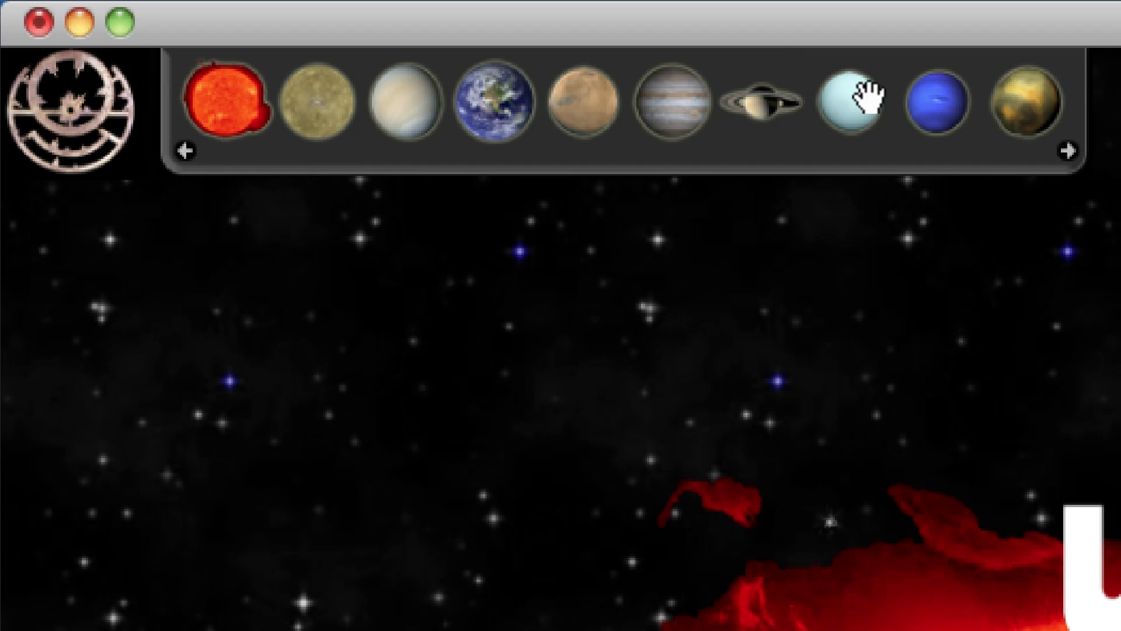
{"action": "mouse_move", "coordinate": [127, 484]}
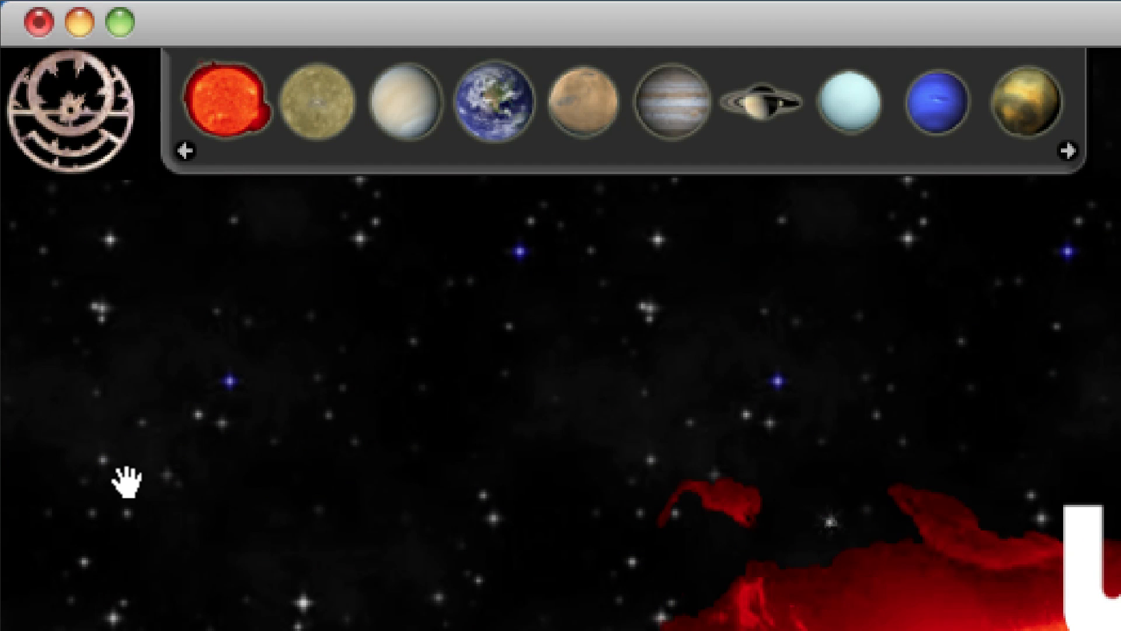